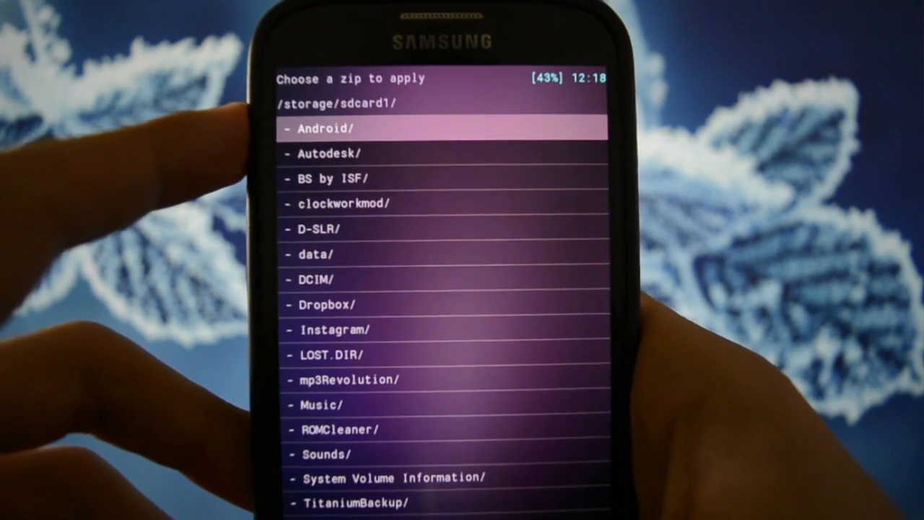
scroll("down", 3)
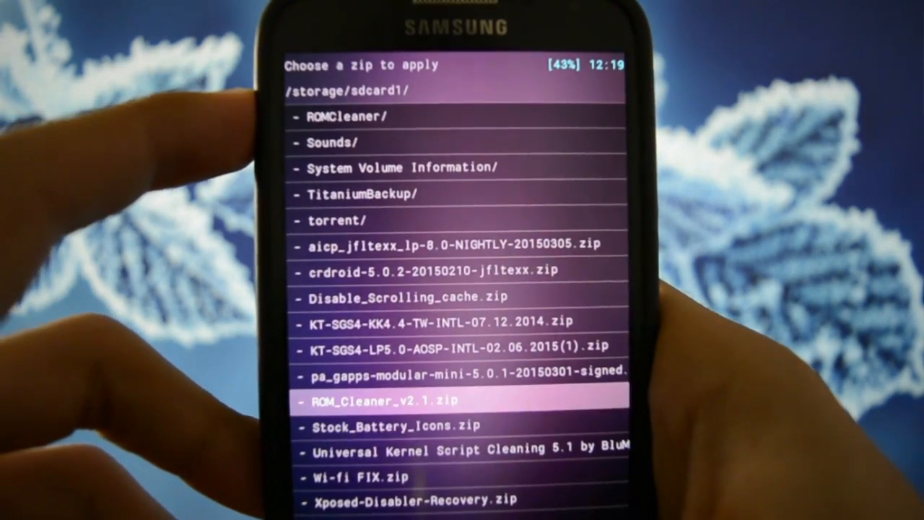